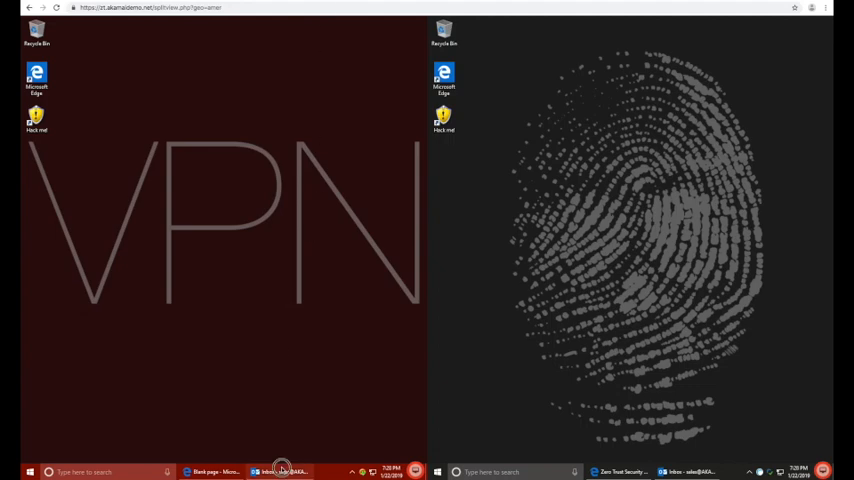
Step: Bring Edge forward on the VPN desktop to show Jenkins' access-denied stack trace
{"action": "left_click", "coordinate": [281, 471]}
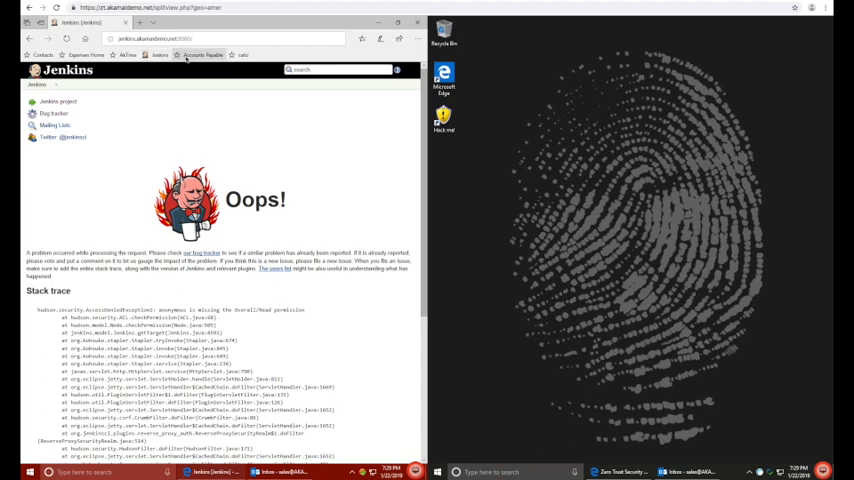
Step: View the Accounts Payable ledger, then minimize Edge and Outlook on the VPN desktop
{"action": "left_click", "coordinate": [202, 54]}
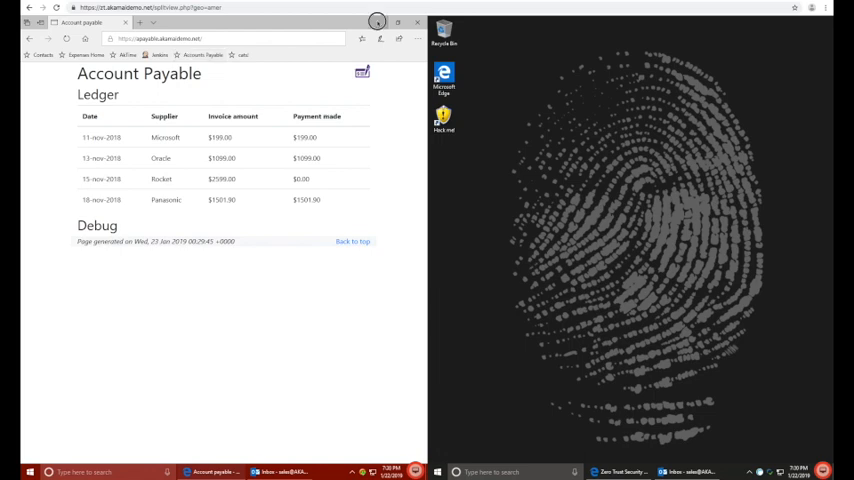
{"action": "left_click", "coordinate": [283, 471]}
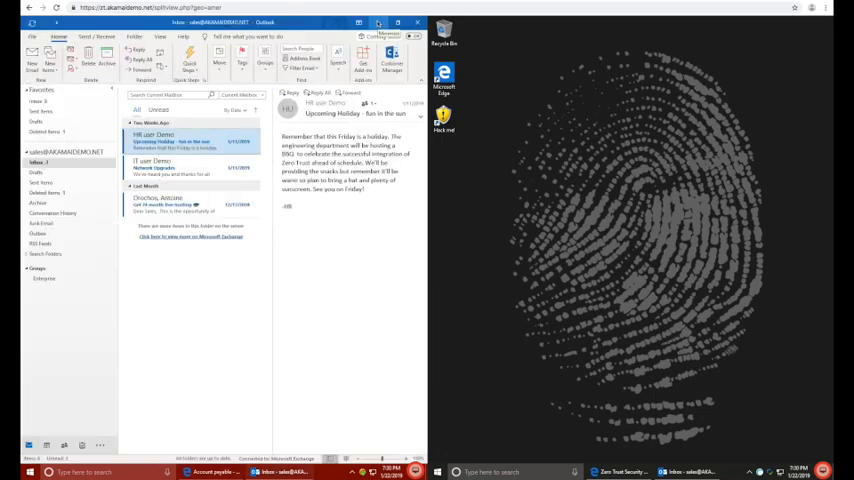
{"action": "left_click", "coordinate": [417, 22]}
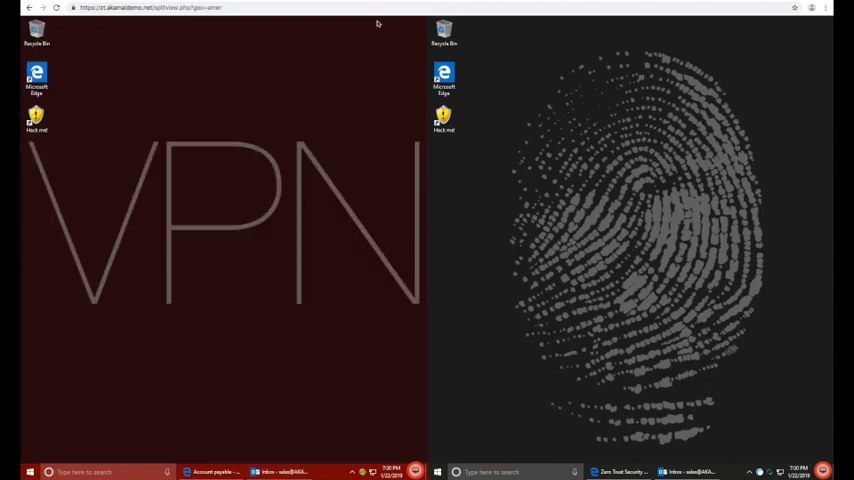
{"action": "mouse_move", "coordinate": [603, 382]}
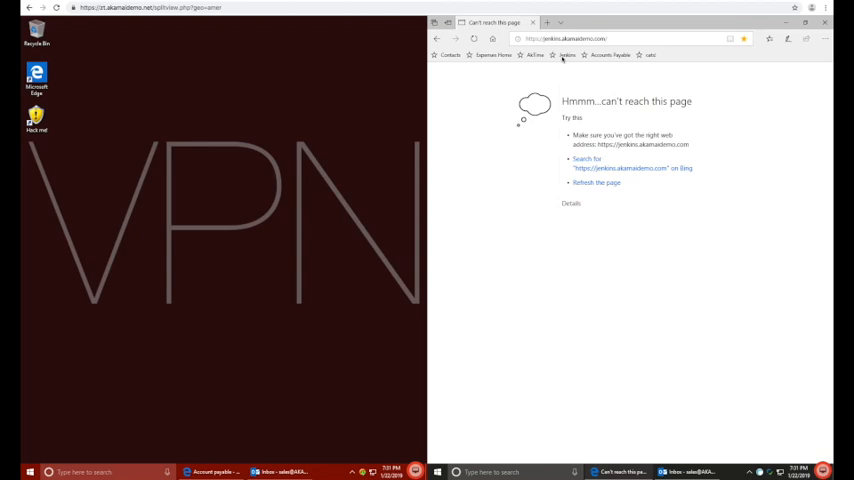
Step: Try the Jenkins and Accounts Payable bookmarks in Edge on the zero-trust desktop
{"action": "left_click", "coordinate": [609, 55]}
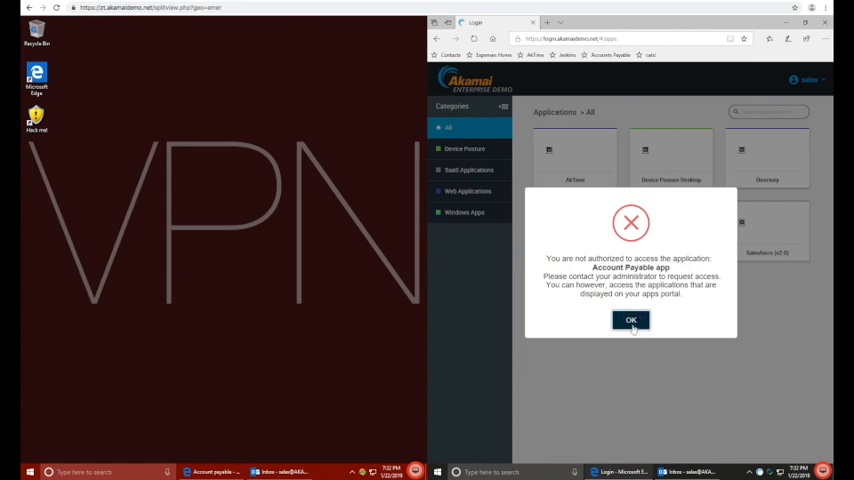
Step: Dismiss the not-authorized notice and open the Directory app from the Akamai portal
{"action": "left_click", "coordinate": [630, 320]}
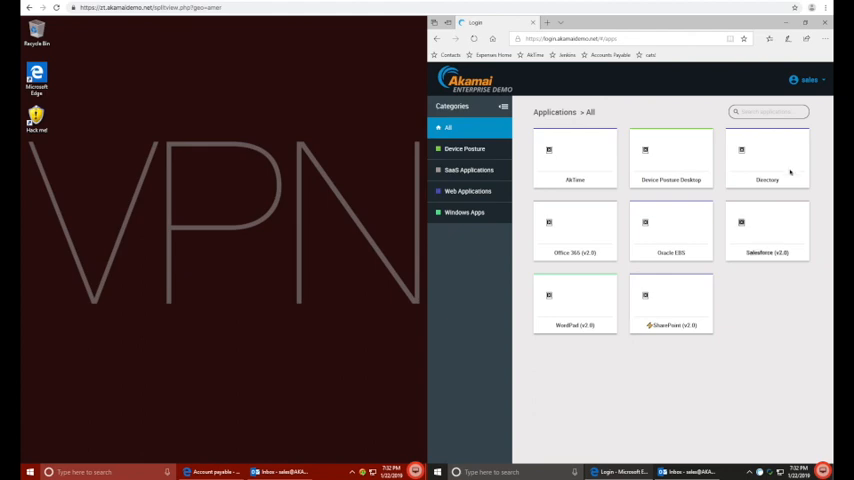
{"action": "mouse_move", "coordinate": [780, 163]}
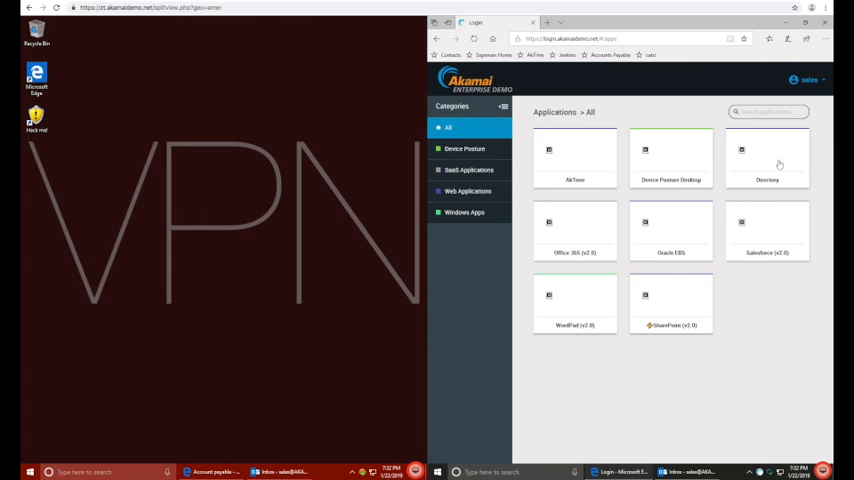
{"action": "left_click", "coordinate": [767, 160]}
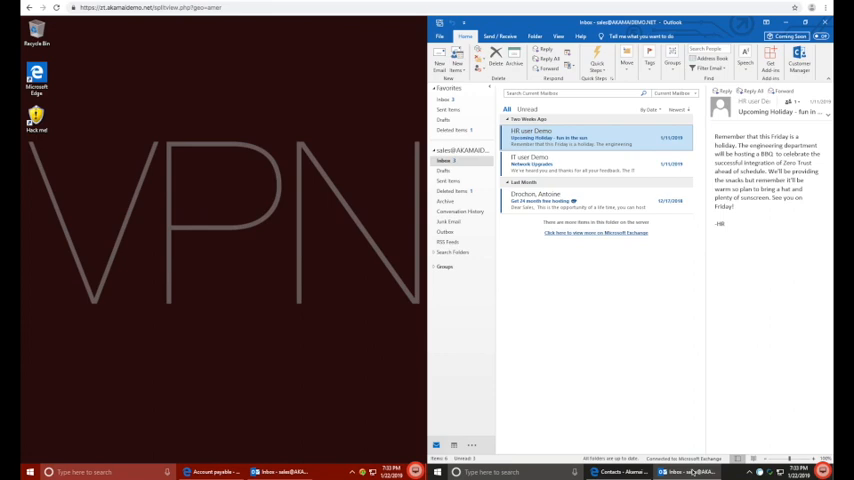
{"action": "mouse_move", "coordinate": [660, 437]}
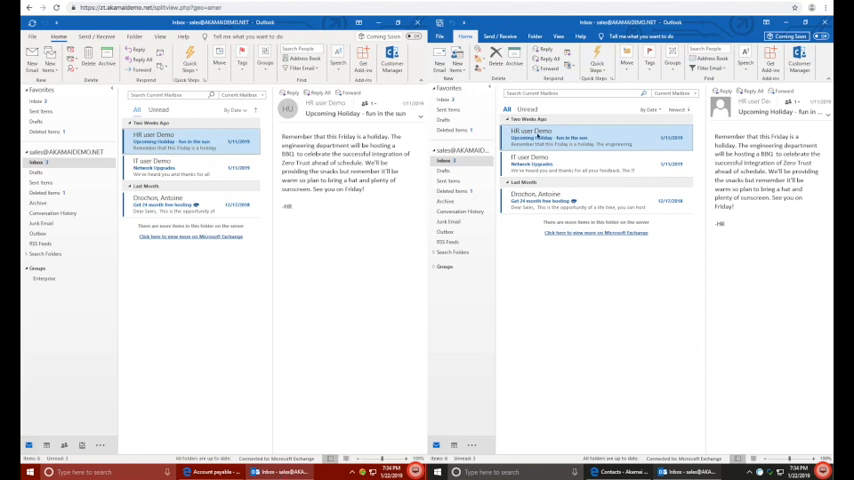
Step: Bring up the options menu for the HR holiday email in Outlook
{"action": "right_click", "coordinate": [540, 137]}
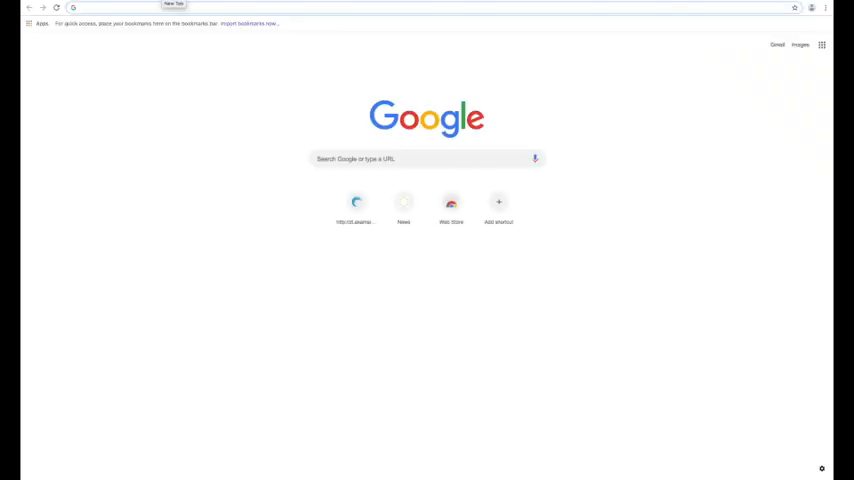
Step: Sign in to login.akamaidemo.net as user sales
{"action": "type", "text": "login.akamaidemo.net/#/login"}
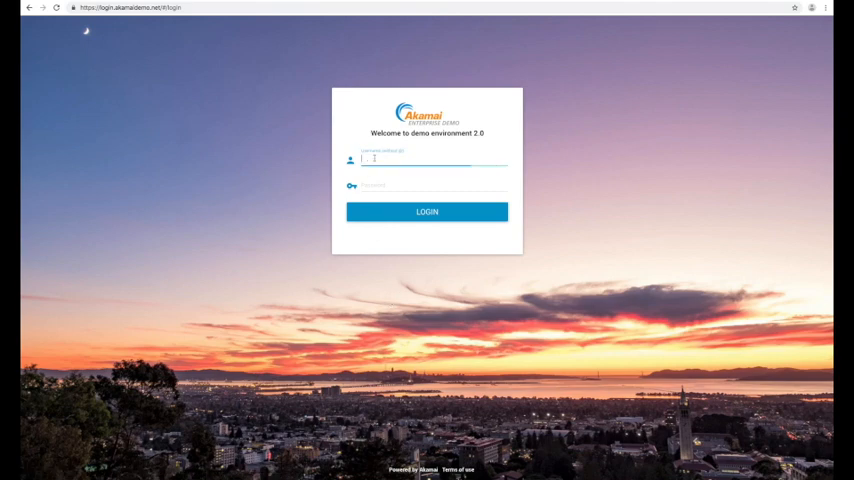
{"action": "type", "text": "sales"}
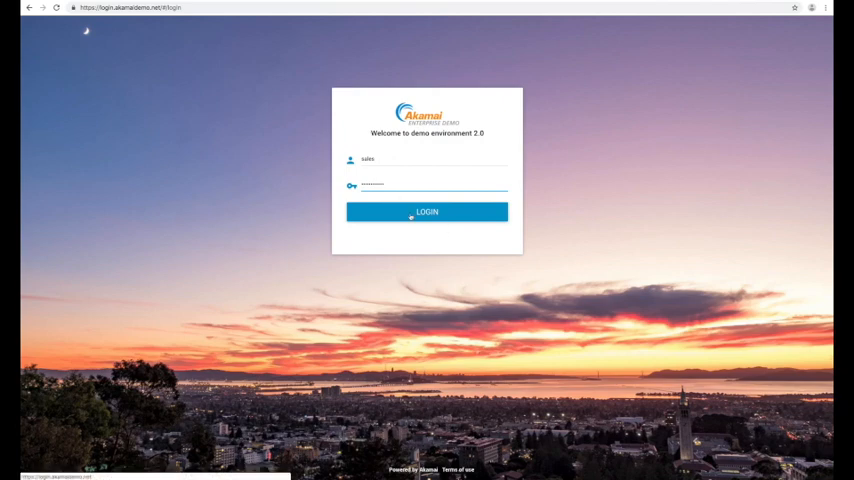
{"action": "left_click", "coordinate": [427, 212]}
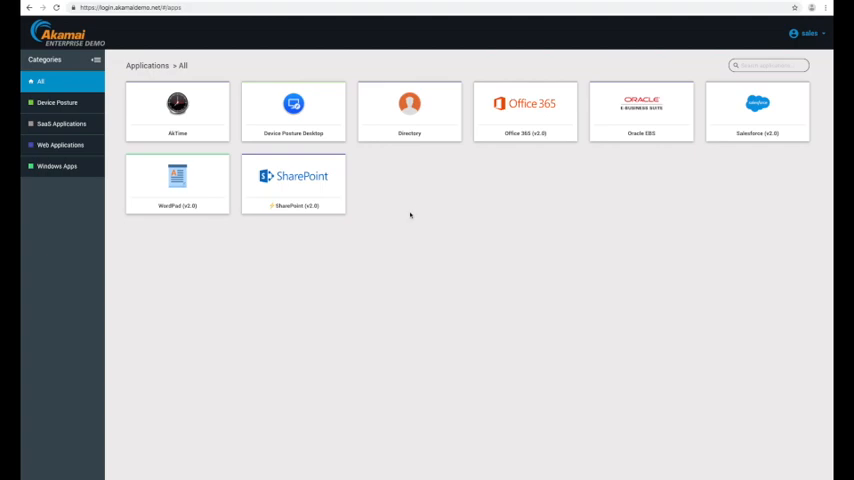
Step: Launch Office 365 Outlook and Salesforce, then log sales out and sign in as it
{"action": "left_click", "coordinate": [525, 110]}
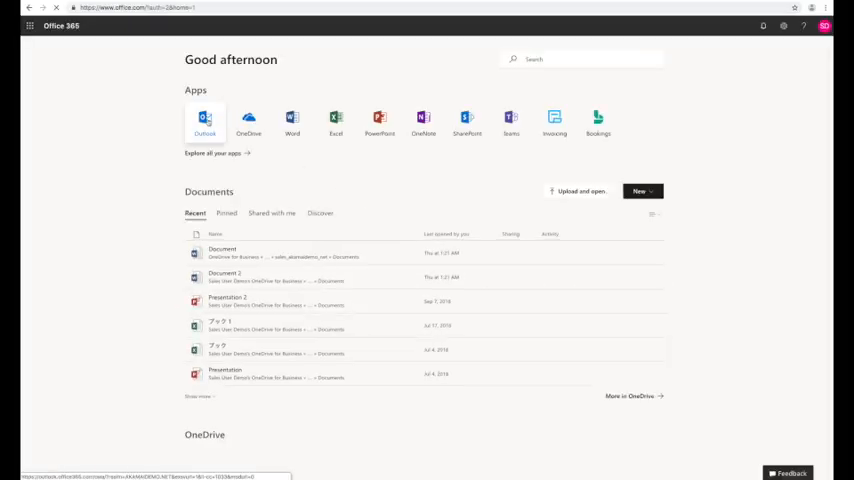
{"action": "left_click", "coordinate": [204, 118]}
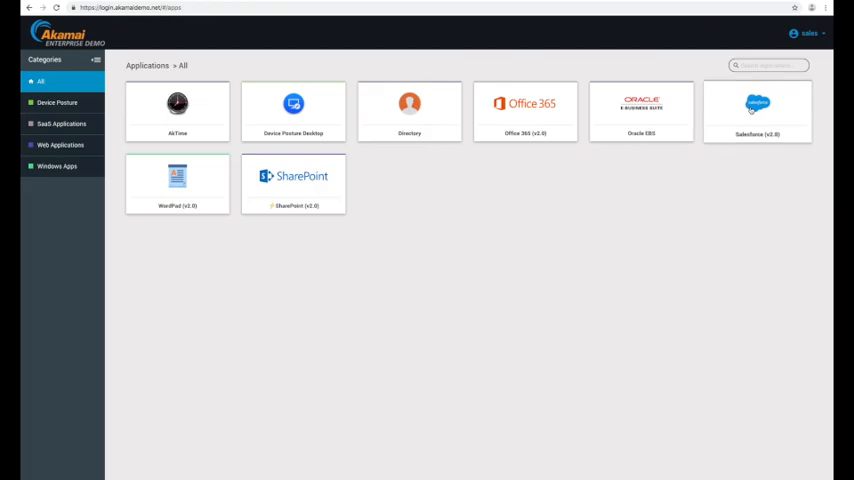
{"action": "left_click", "coordinate": [757, 111]}
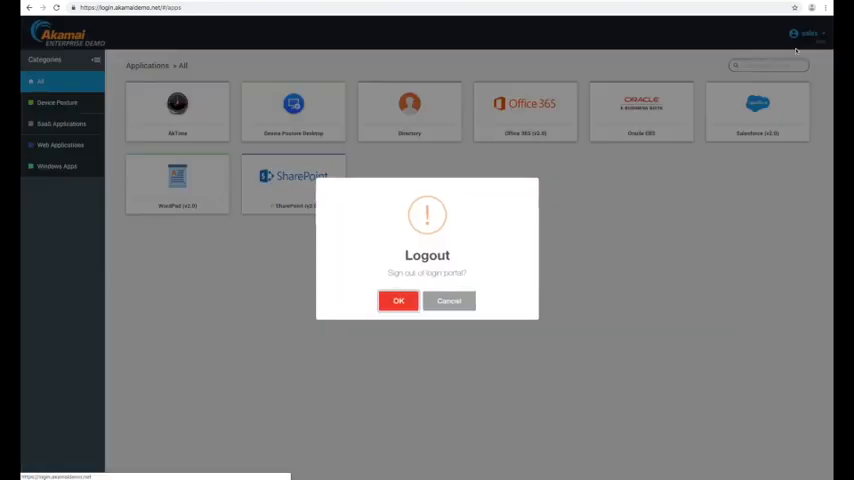
{"action": "left_click", "coordinate": [398, 301]}
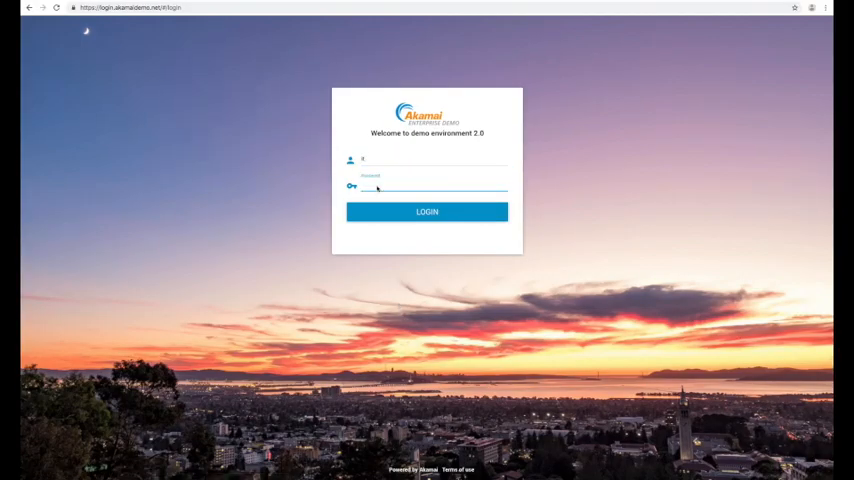
{"action": "left_click", "coordinate": [426, 211]}
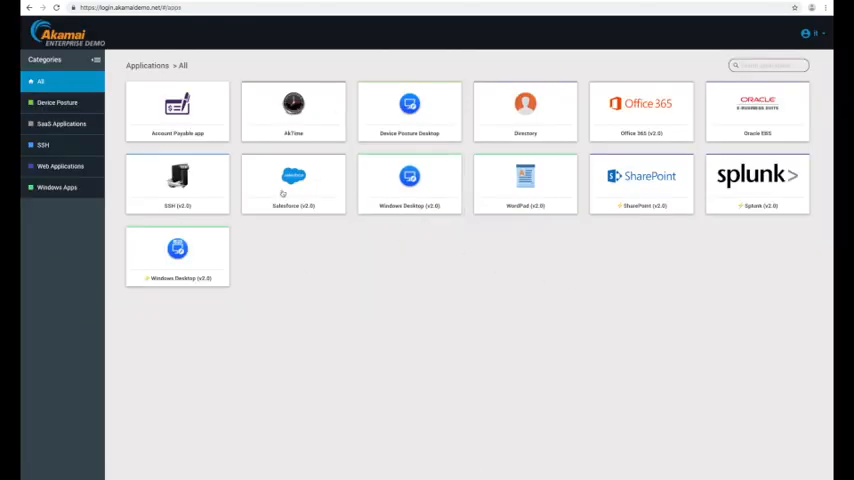
{"action": "mouse_move", "coordinate": [517, 293]}
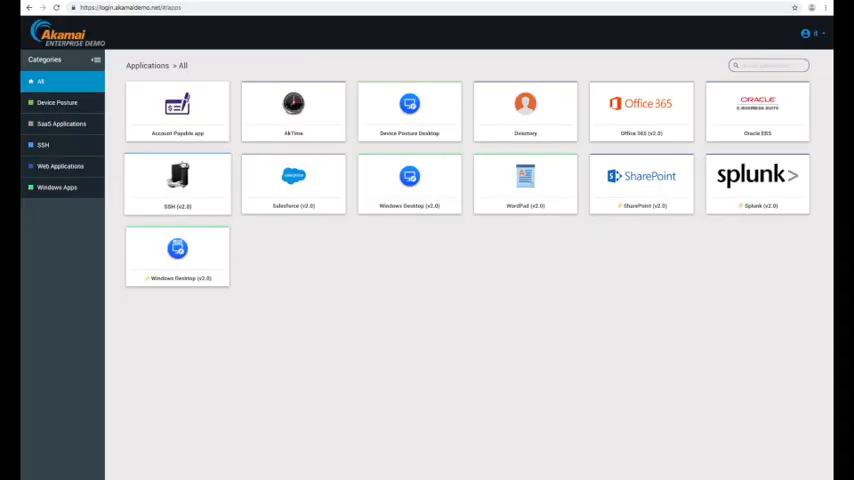
{"action": "left_click", "coordinate": [177, 185]}
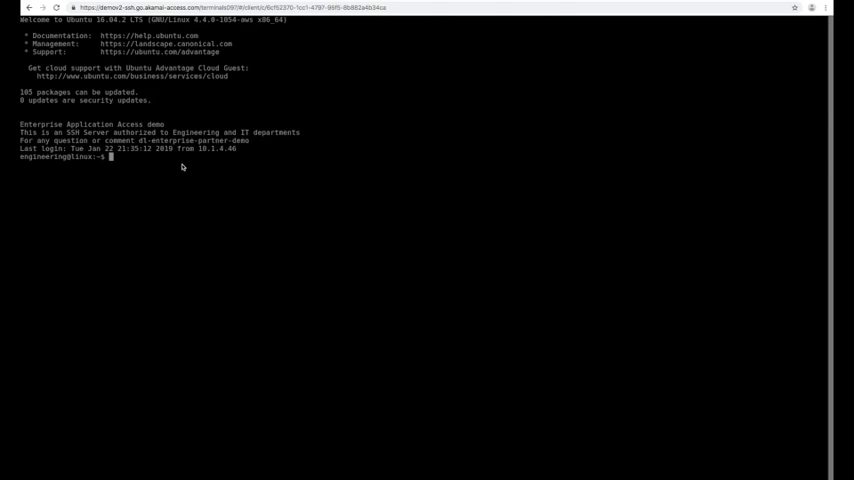
{"action": "type", "text": "ifconfig"}
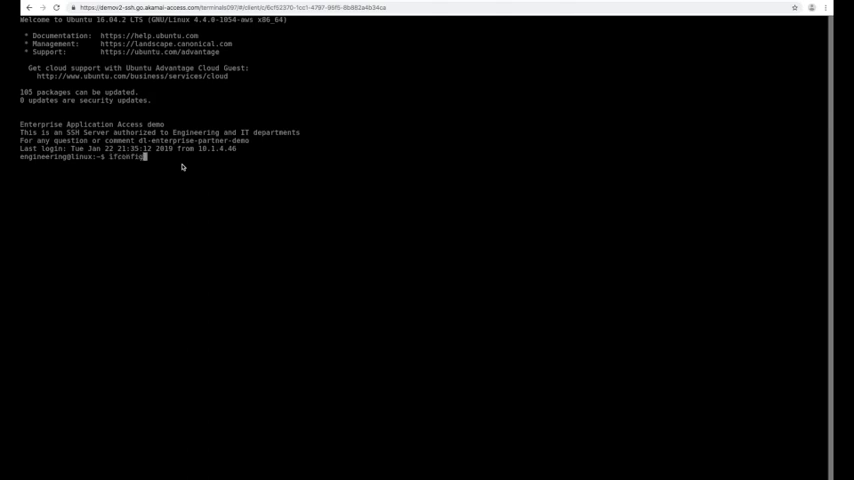
{"action": "key", "text": "Return"}
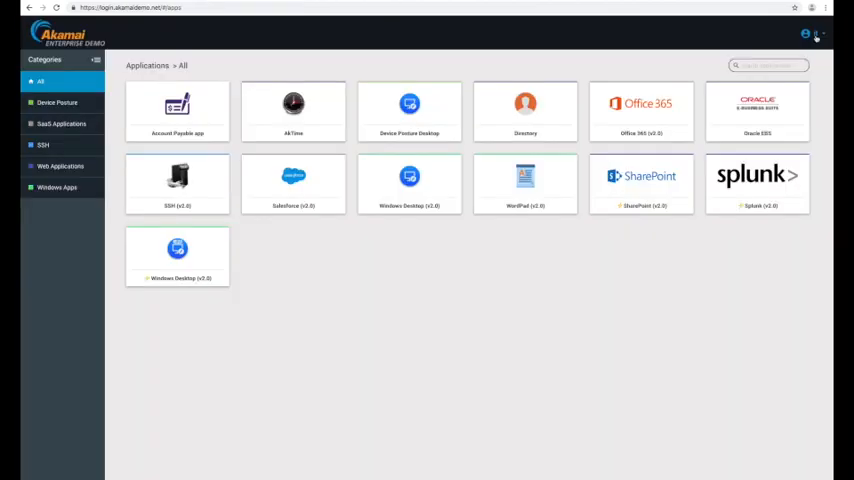
Step: Log the it user out of the portal and sign back in as hr
{"action": "left_click", "coordinate": [806, 33]}
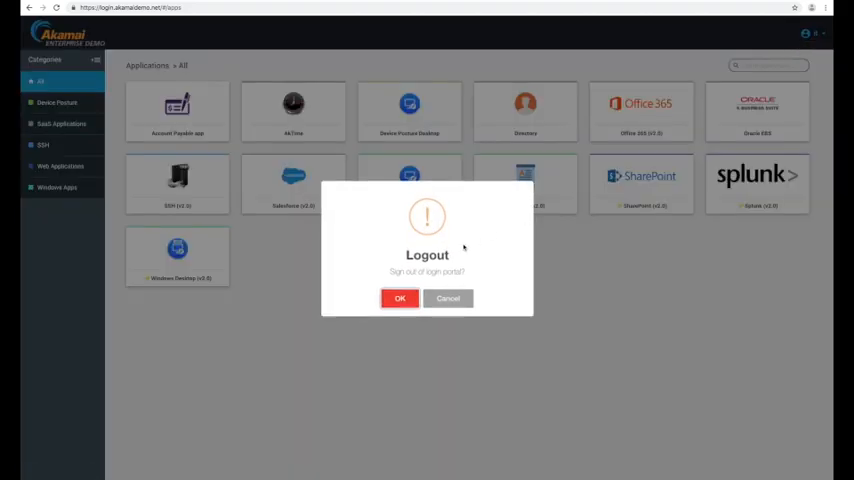
{"action": "left_click", "coordinate": [399, 298]}
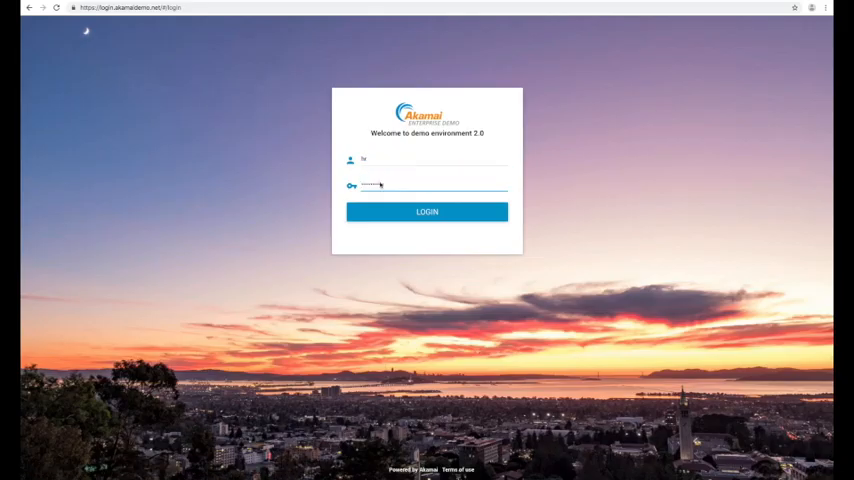
{"action": "left_click", "coordinate": [427, 211]}
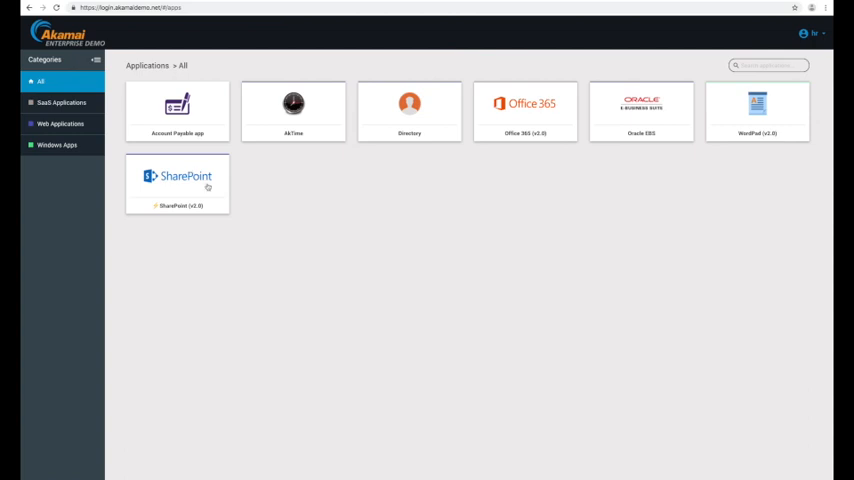
{"action": "mouse_move", "coordinate": [337, 212]}
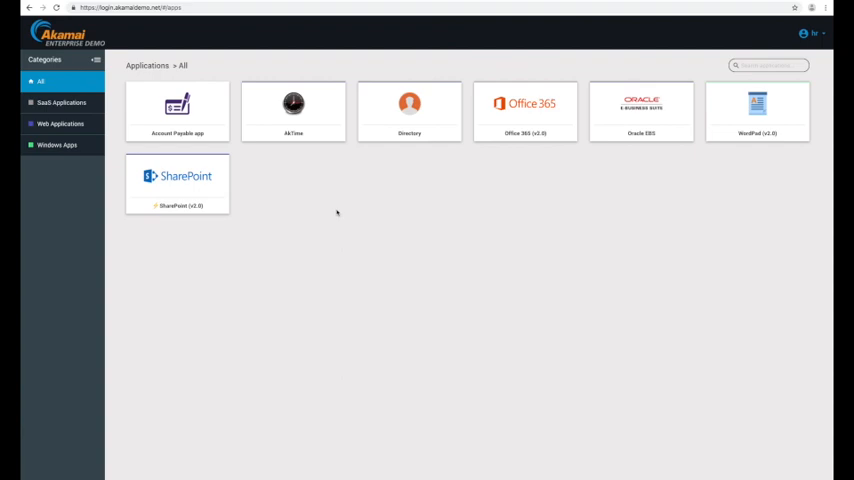
Step: Open the SharePoint (v2.0) app and the first file in its Documents list
{"action": "left_click", "coordinate": [177, 183]}
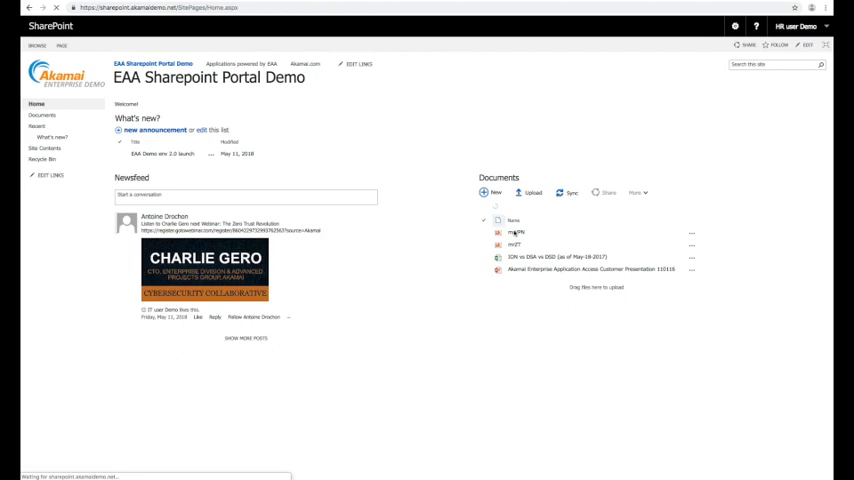
{"action": "left_click", "coordinate": [515, 245]}
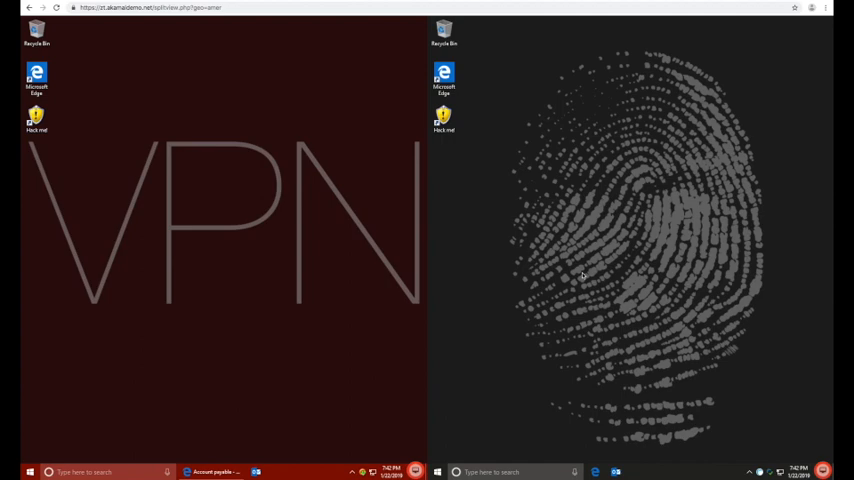
{"action": "mouse_move", "coordinate": [583, 275]}
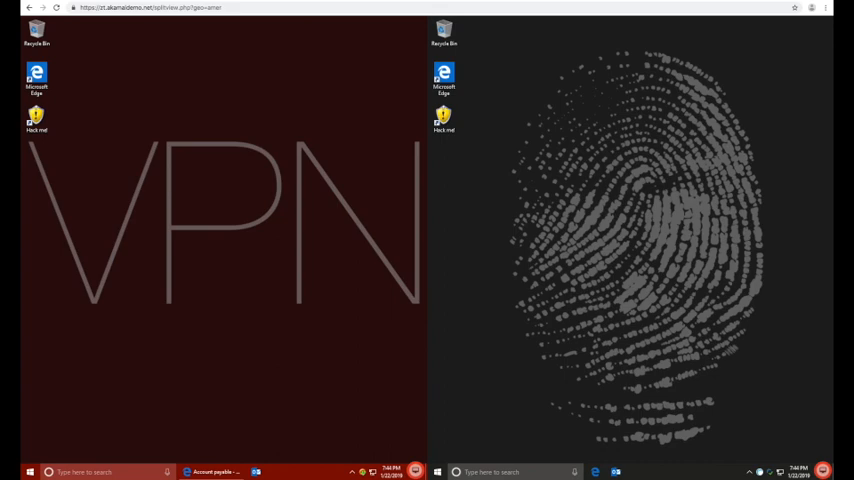
Step: Launch Hack me! and run the hackme scan from the consoles
{"action": "double_click", "coordinate": [443, 118]}
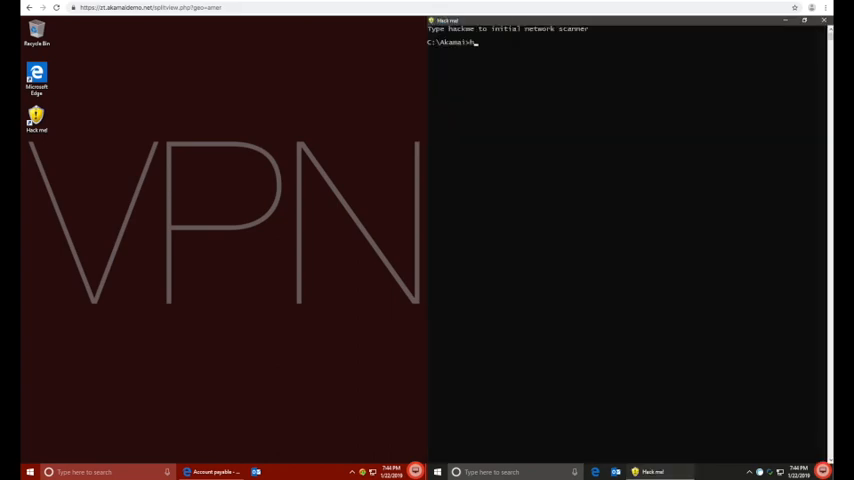
{"action": "type", "text": "hackme"}
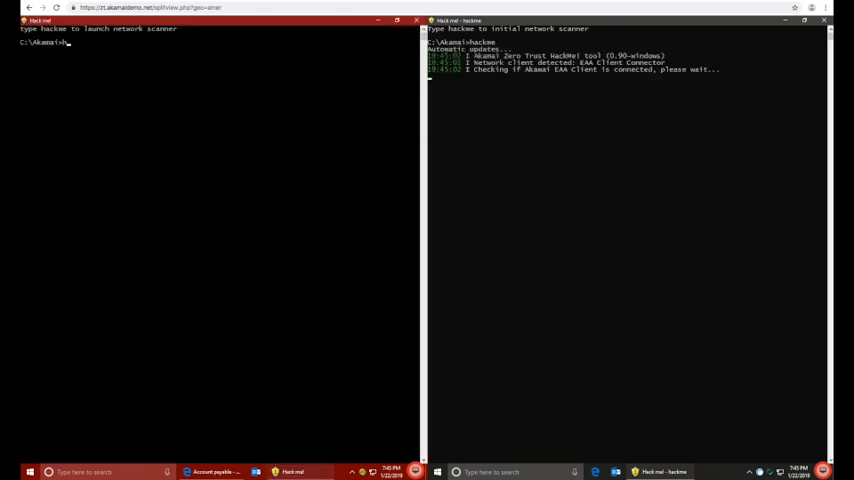
{"action": "type", "text": "ackme"}
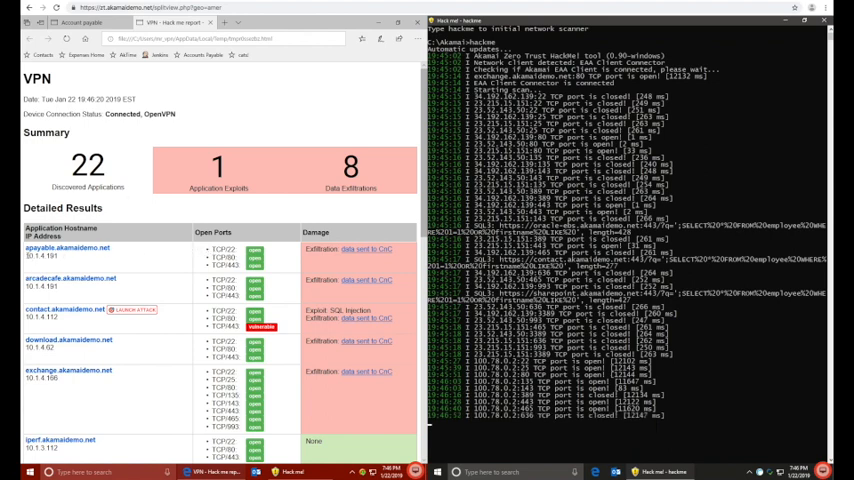
Step: Scroll the scan report, then browse the download server's file index and confidential folder
{"action": "double_click", "coordinate": [40, 258]}
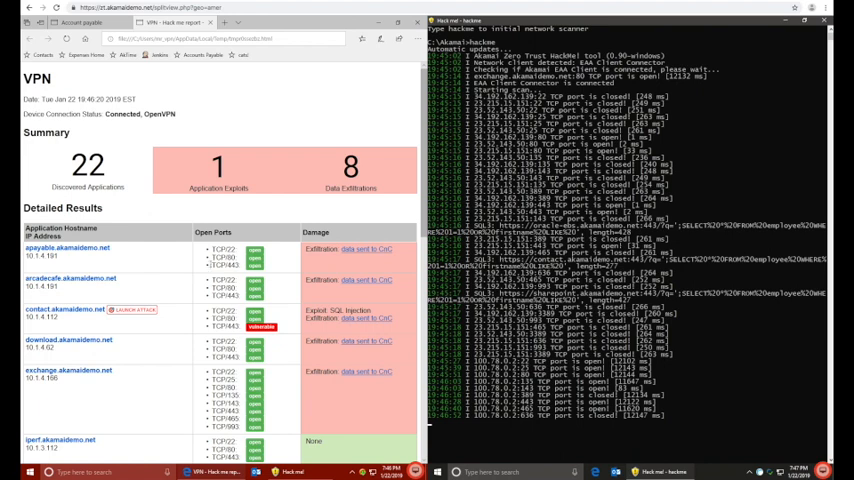
{"action": "scroll", "scroll_direction": "down", "scroll_amount": 3}
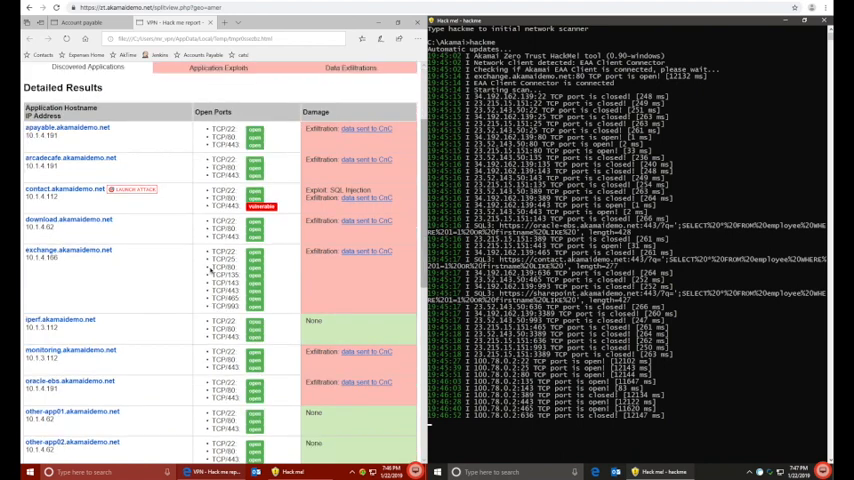
{"action": "scroll", "scroll_direction": "down", "scroll_amount": 3}
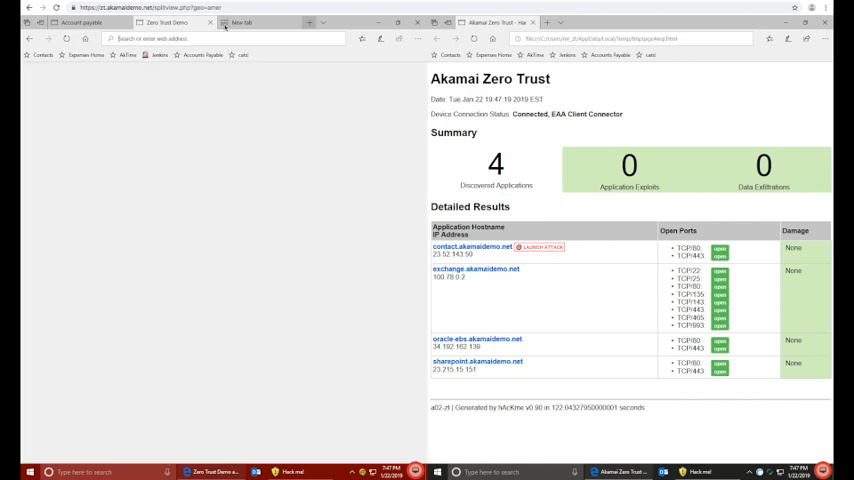
{"action": "left_click", "coordinate": [243, 22]}
{"action": "type", "text": "https://download.akamaidemo.net"}
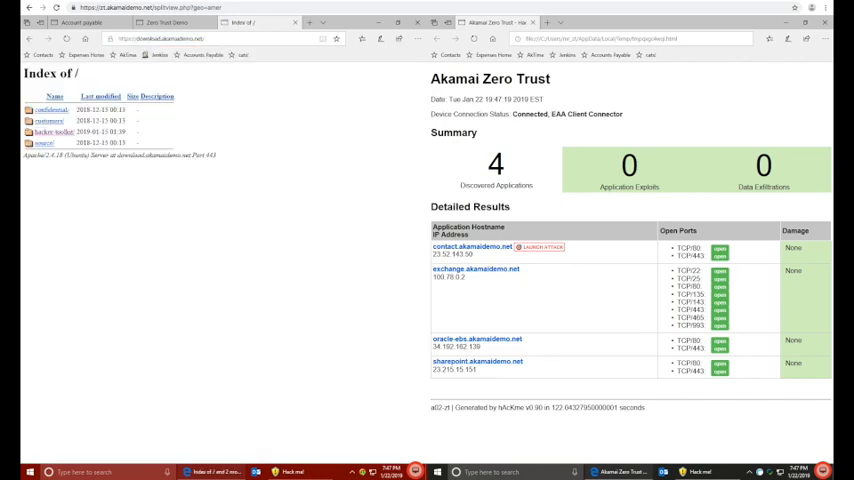
{"action": "mouse_move", "coordinate": [229, 90]}
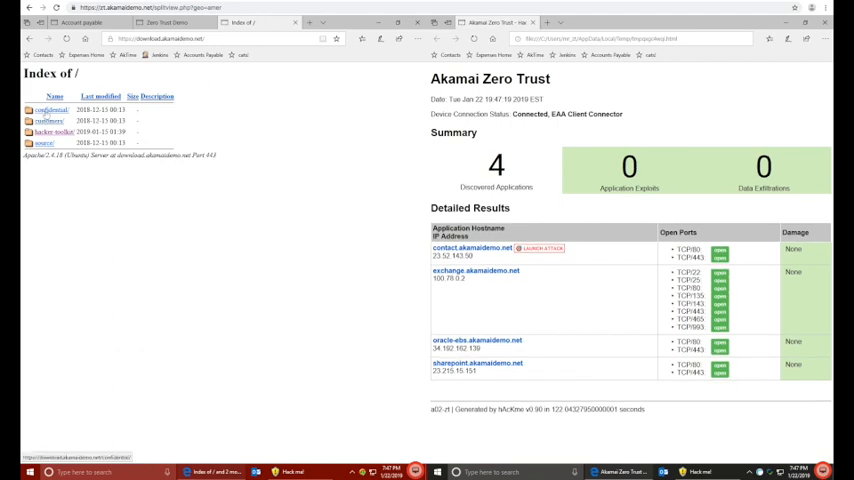
{"action": "left_click", "coordinate": [48, 109]}
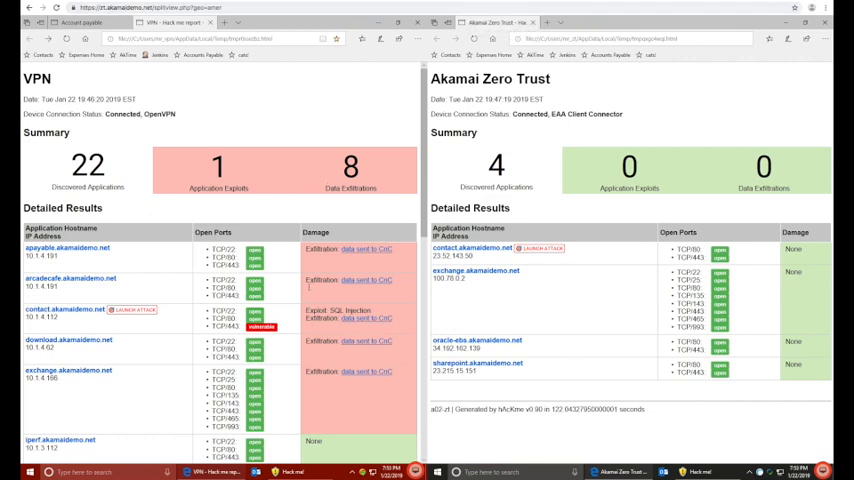
Step: Launch the UPDATE-query injection on the contacts app and view My profile's banking numbers
{"action": "double_click", "coordinate": [340, 311]}
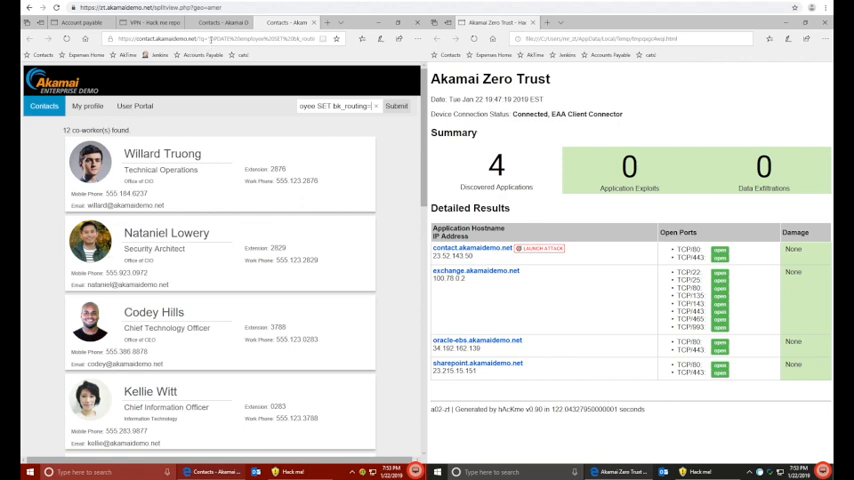
{"action": "left_click", "coordinate": [230, 38]}
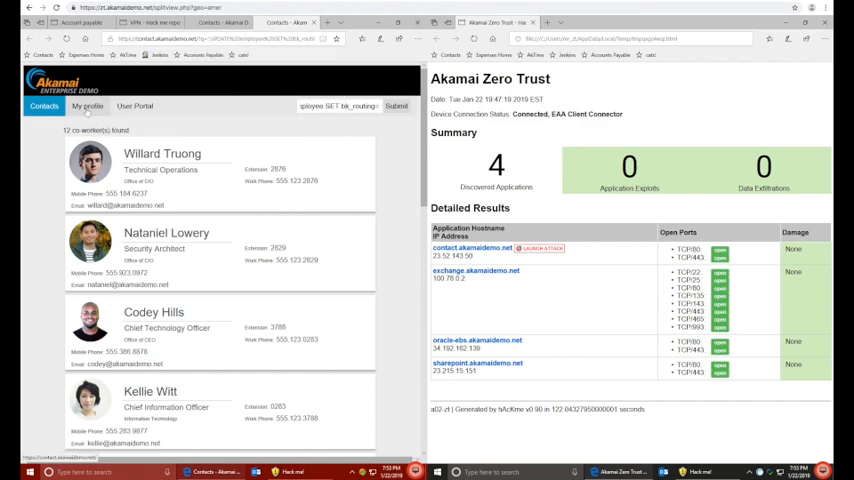
{"action": "left_click", "coordinate": [87, 106]}
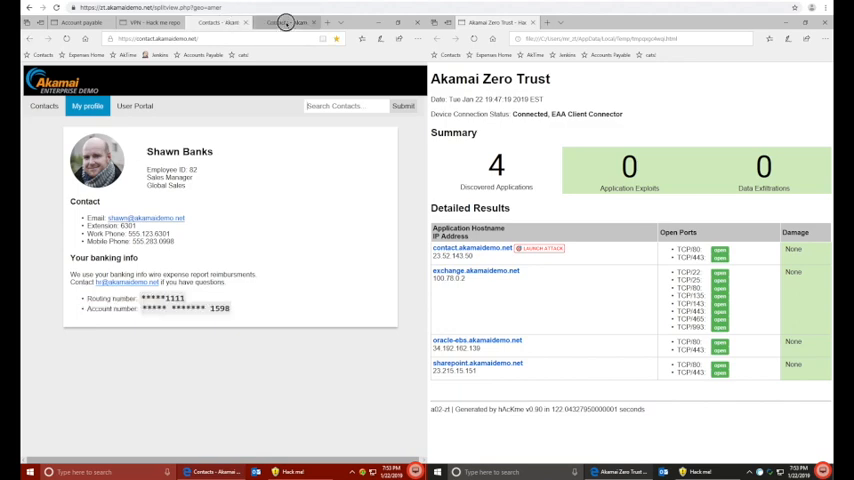
Step: Launch the SQL injection against contact.akamaidemo.net from the Zero Trust report
{"action": "left_click_drag", "start_coordinate": [88, 298], "coordinate": [230, 308]}
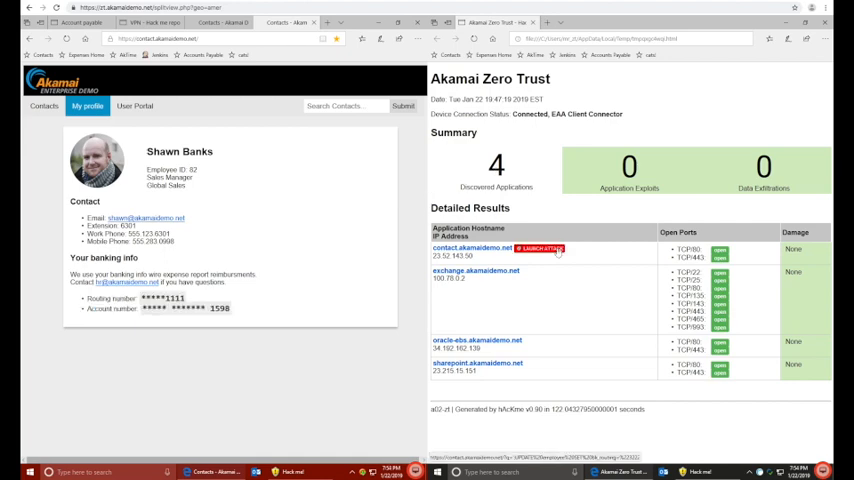
{"action": "left_click", "coordinate": [538, 248]}
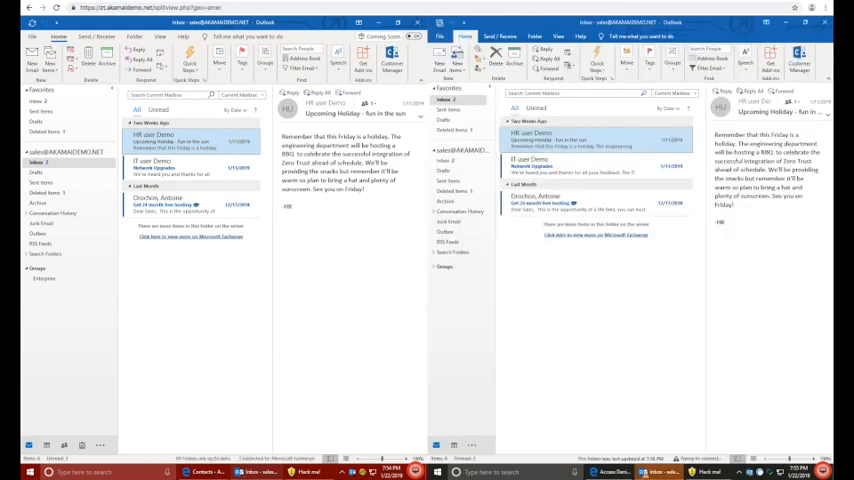
Step: Open the IT user's Demo Network Upgrades email and follow its link
{"action": "left_click", "coordinate": [190, 167]}
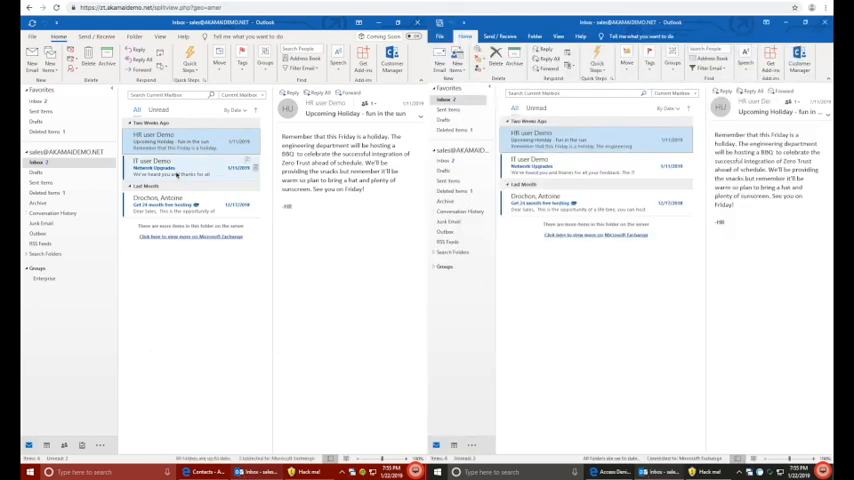
{"action": "left_click", "coordinate": [165, 205]}
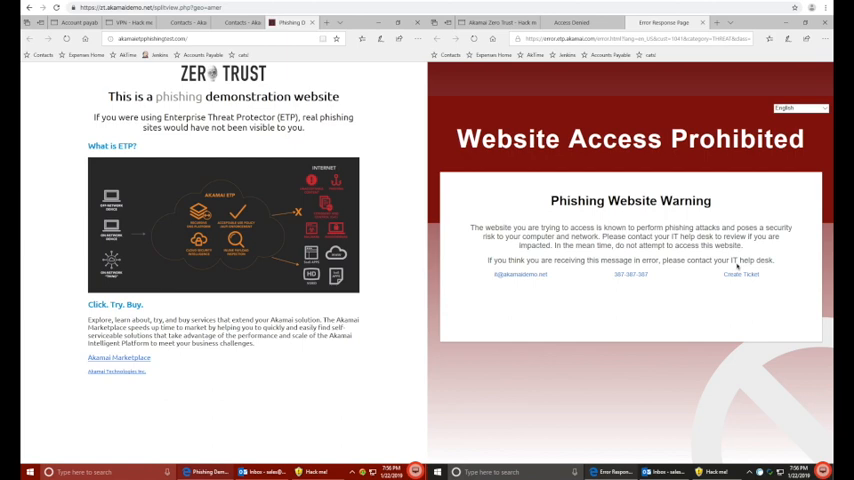
{"action": "mouse_move", "coordinate": [737, 265]}
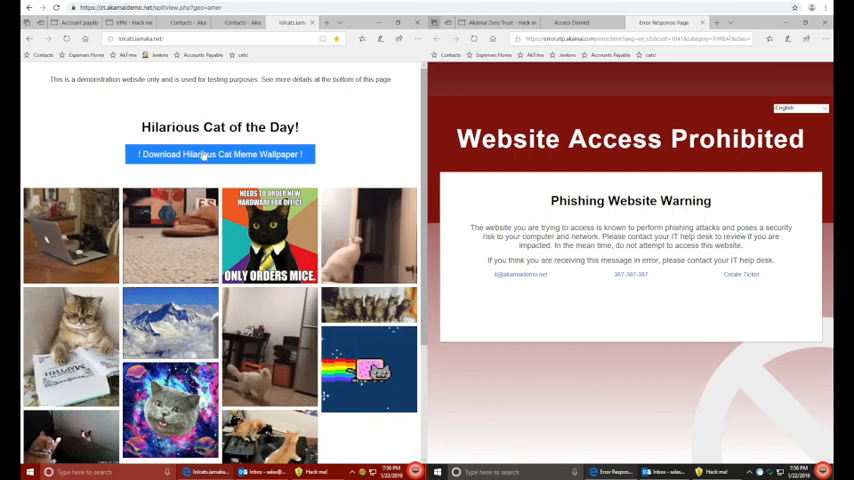
Step: Download the Hilarious Cat Meme Wallpaper from lolcats.lamaka.net on the VPN side
{"action": "left_click", "coordinate": [219, 154]}
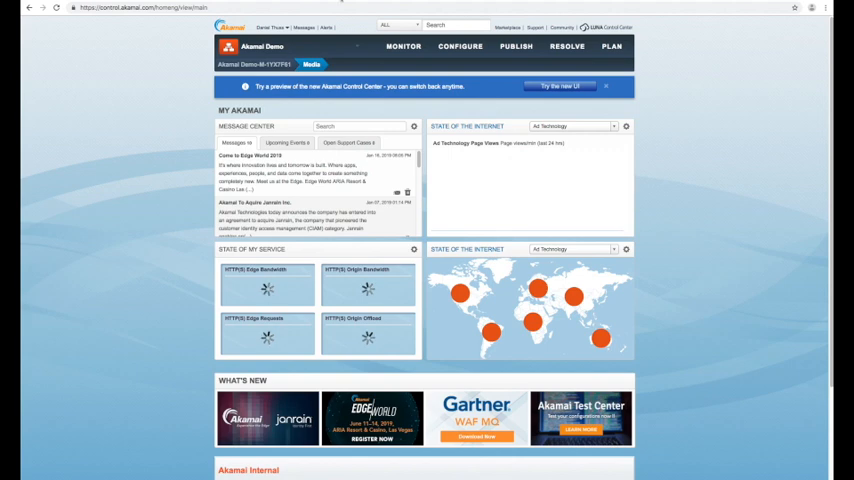
Step: Open the ETP dashboard and drill into the lolcats.lamaka.net malware threat event details
{"action": "left_click", "coordinate": [404, 46]}
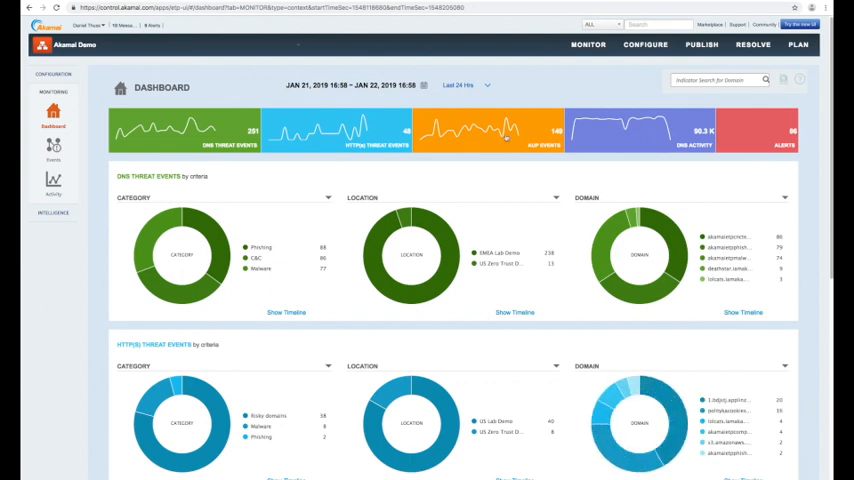
{"action": "left_click", "coordinate": [405, 215]}
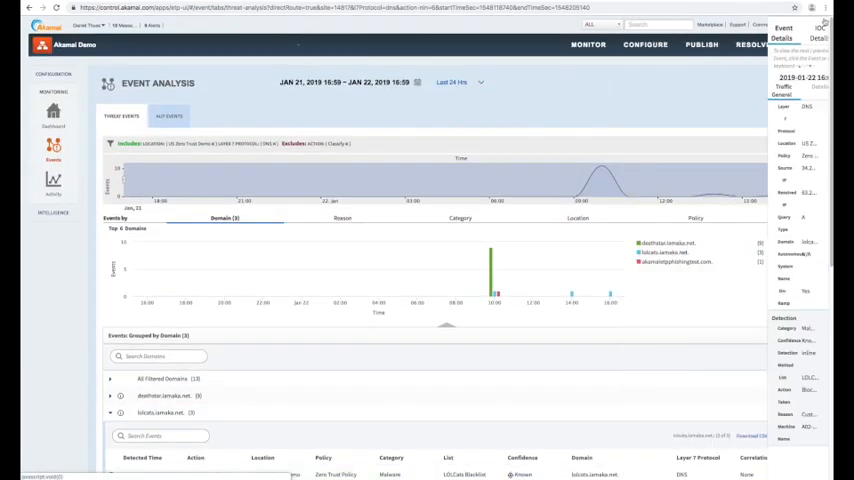
{"action": "left_click", "coordinate": [645, 44]}
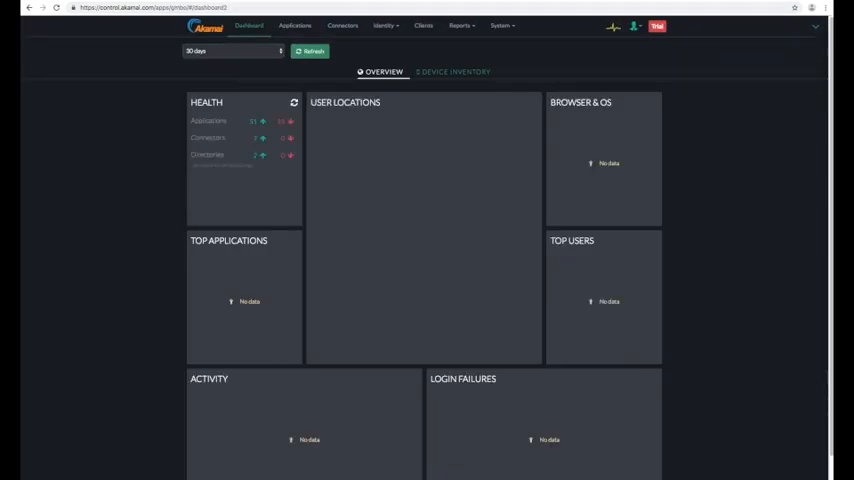
Step: Set the EAA dashboard's Login Failures dropdown to INVALID USER
{"action": "left_click", "coordinate": [310, 51]}
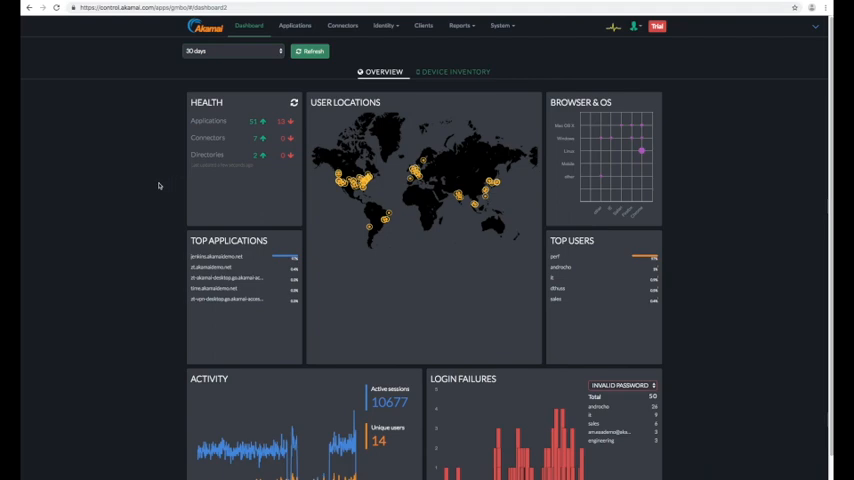
{"action": "scroll", "scroll_direction": "down", "scroll_amount": 3}
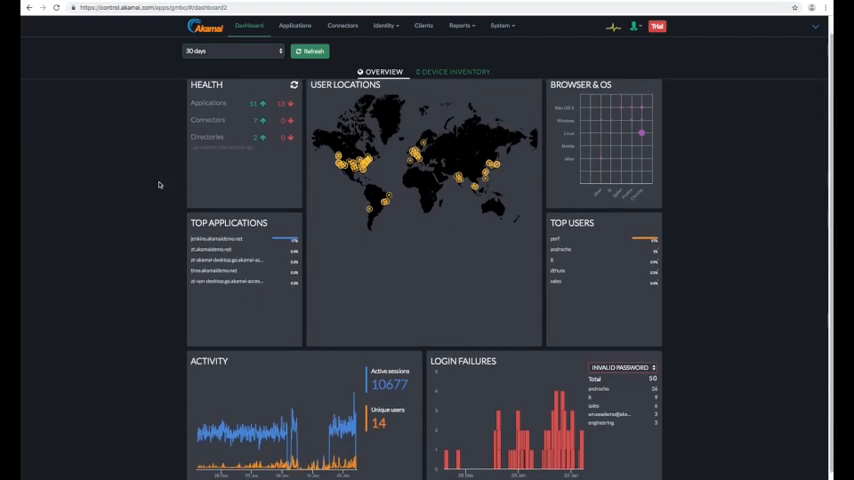
{"action": "mouse_move", "coordinate": [175, 231]}
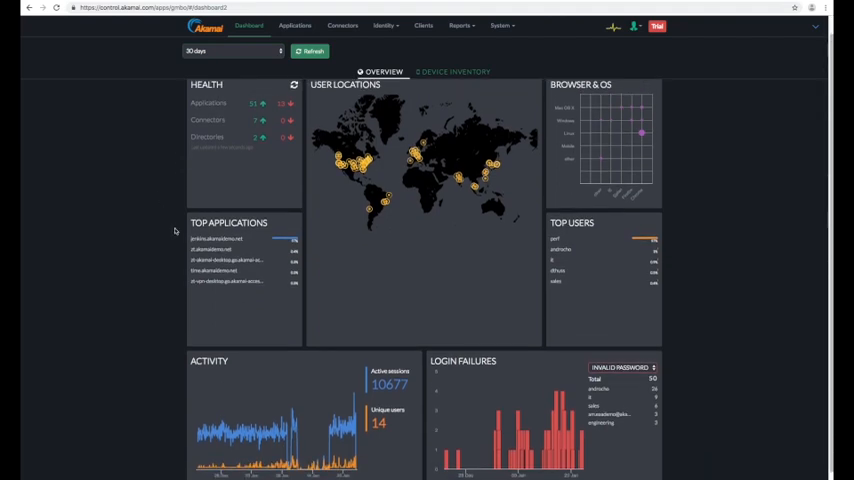
{"action": "mouse_move", "coordinate": [552, 365]}
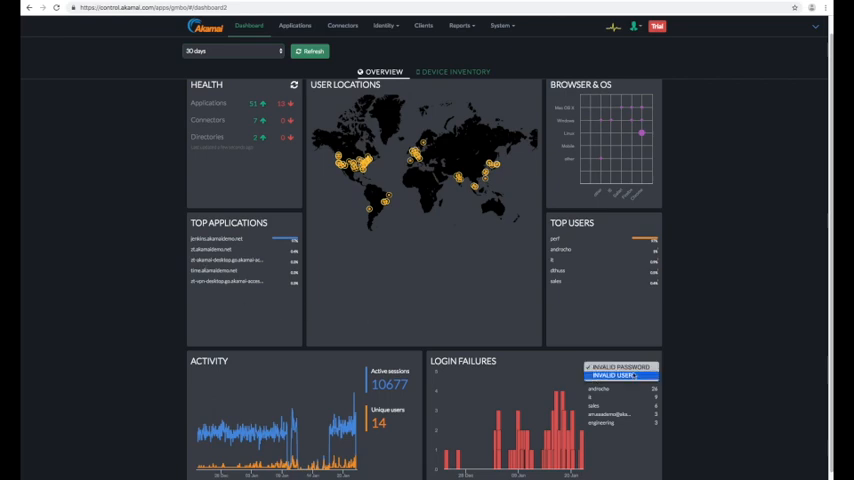
{"action": "left_click", "coordinate": [611, 374]}
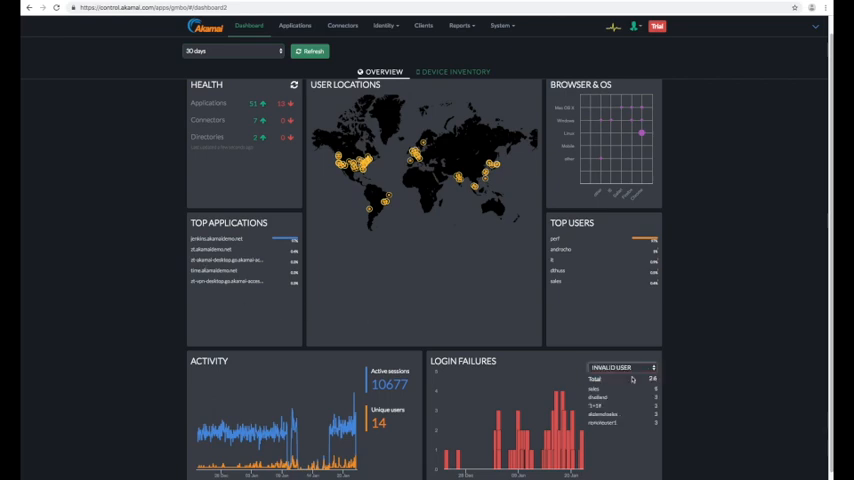